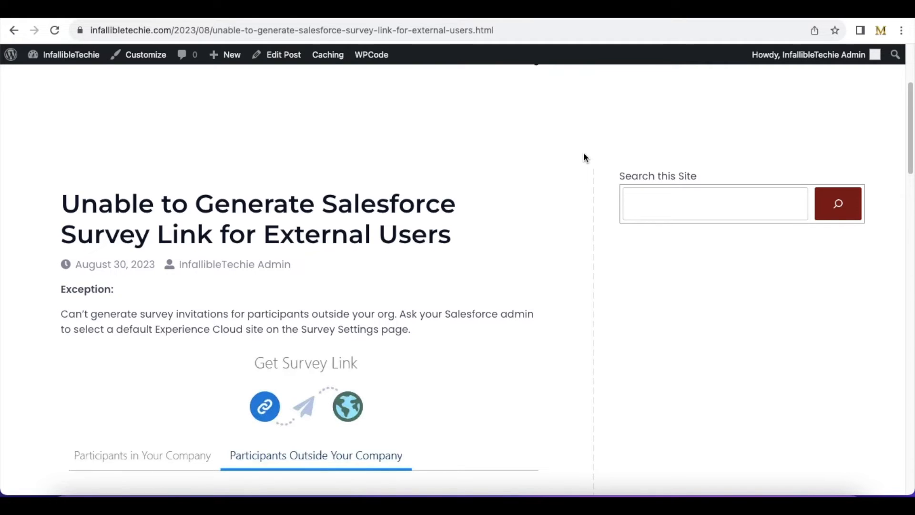
mouse_move(383, 322)
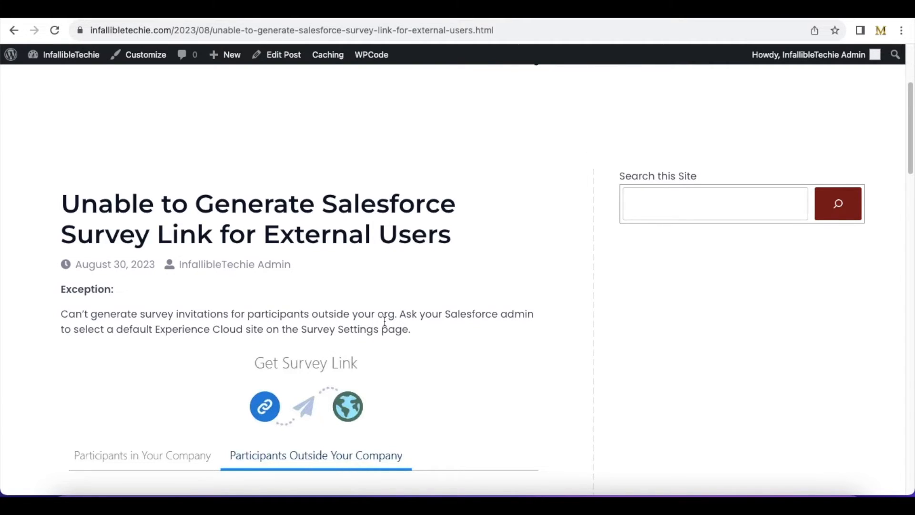
mouse_move(361, 330)
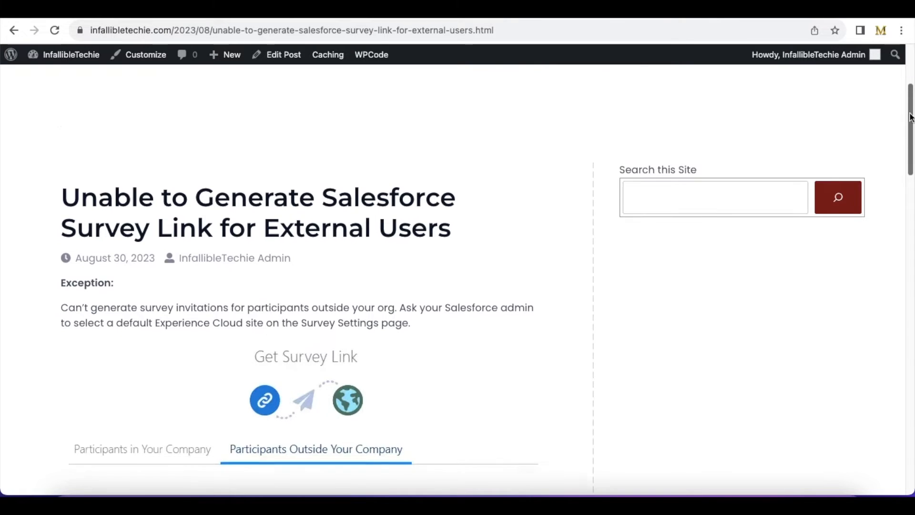
- Scroll past the exception text and screenshot to the Resolution heading
scroll("down", 3)
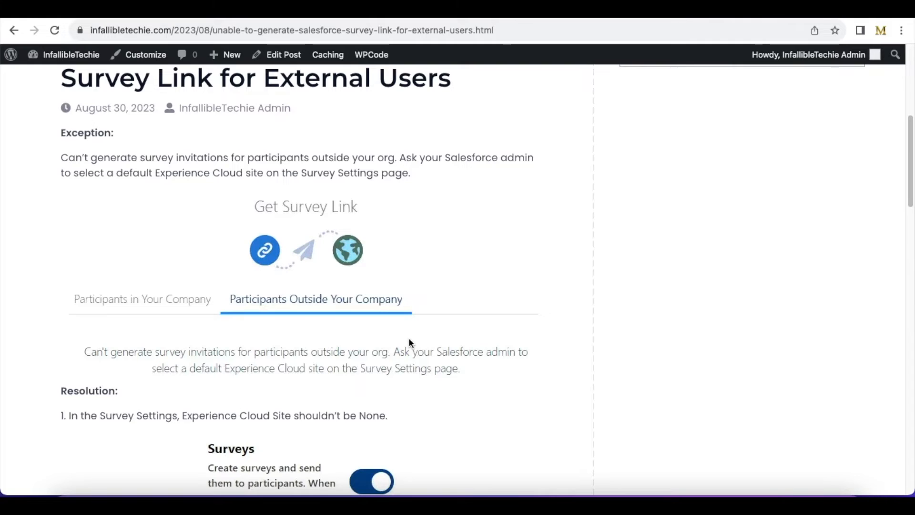
mouse_move(459, 342)
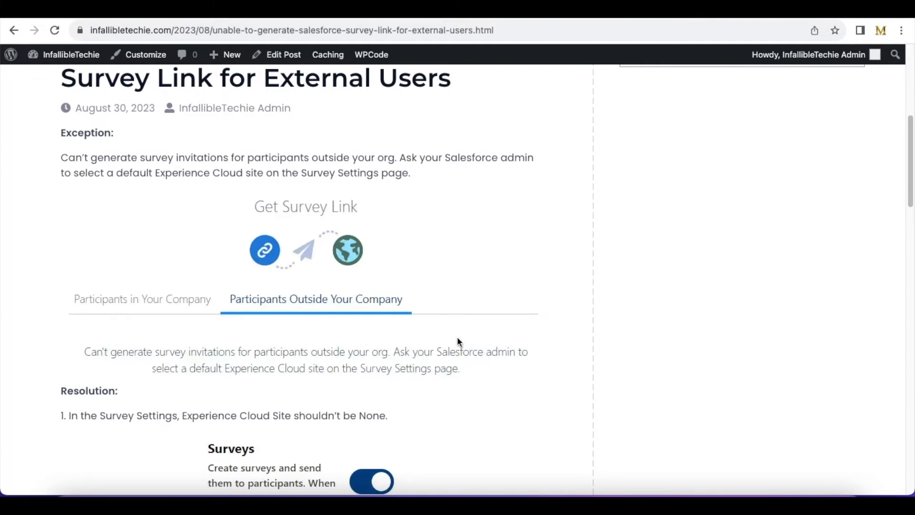
mouse_move(616, 236)
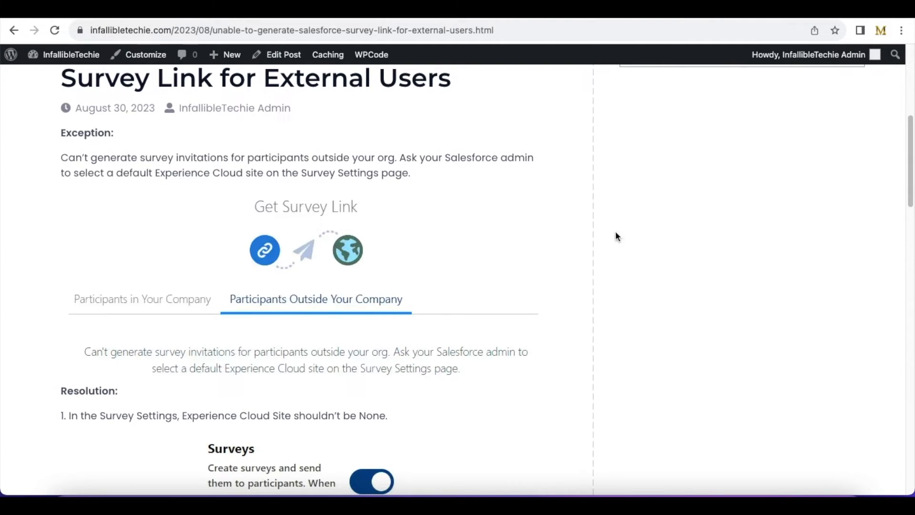
- Scroll down to the Survey Settings screenshot with Experience Cloud Site set to None
scroll("down", 3)
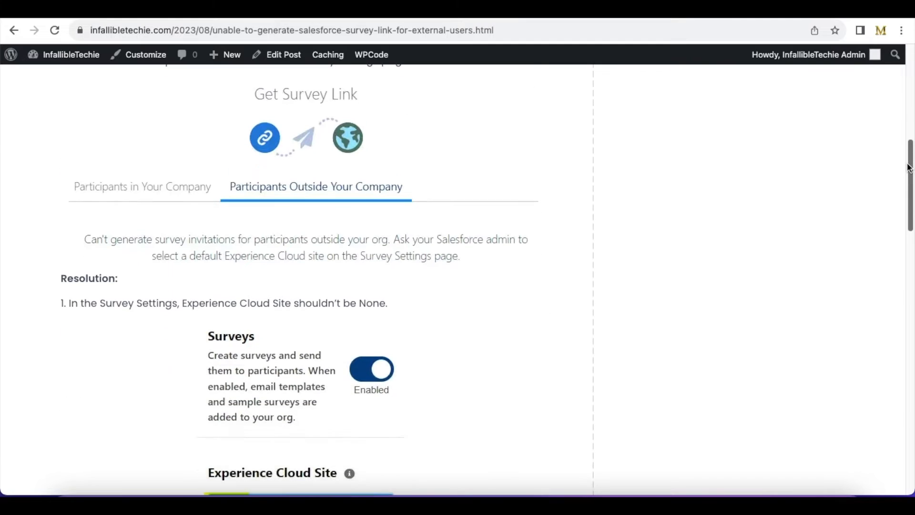
mouse_move(159, 309)
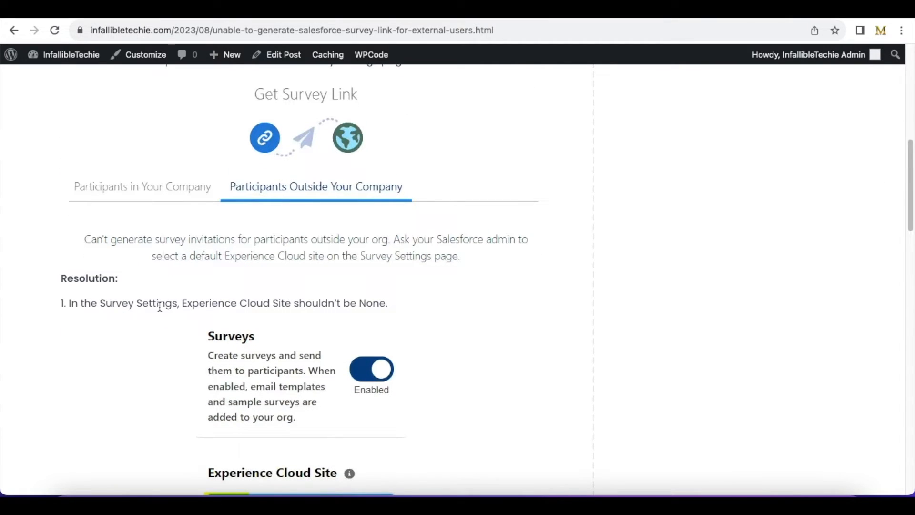
scroll("down", 3)
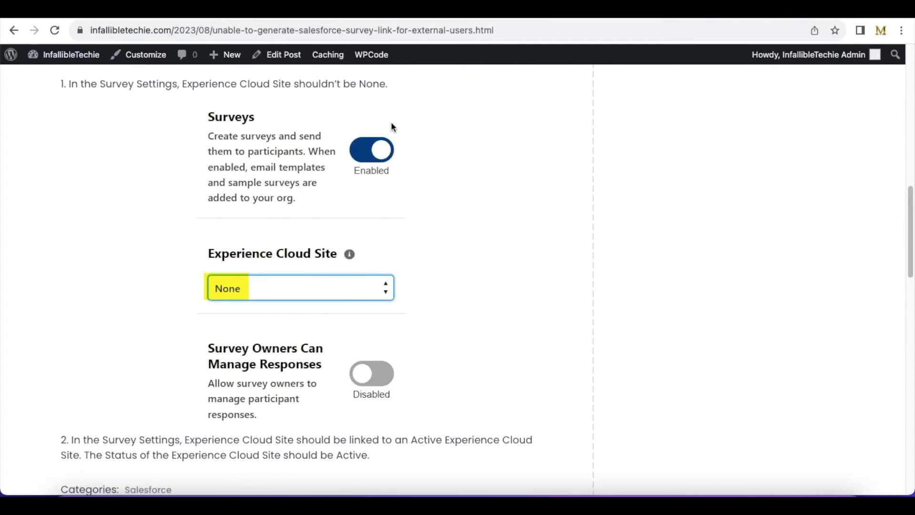
mouse_move(294, 155)
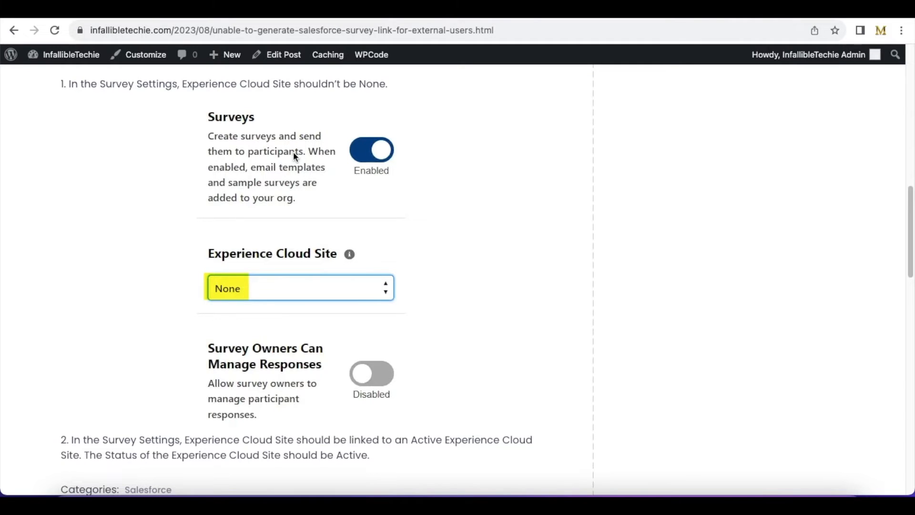
mouse_move(273, 267)
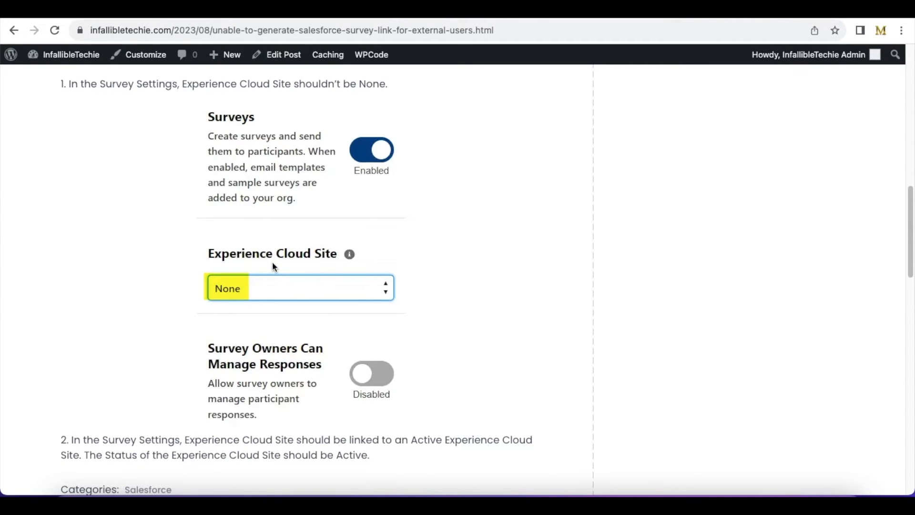
mouse_move(290, 282)
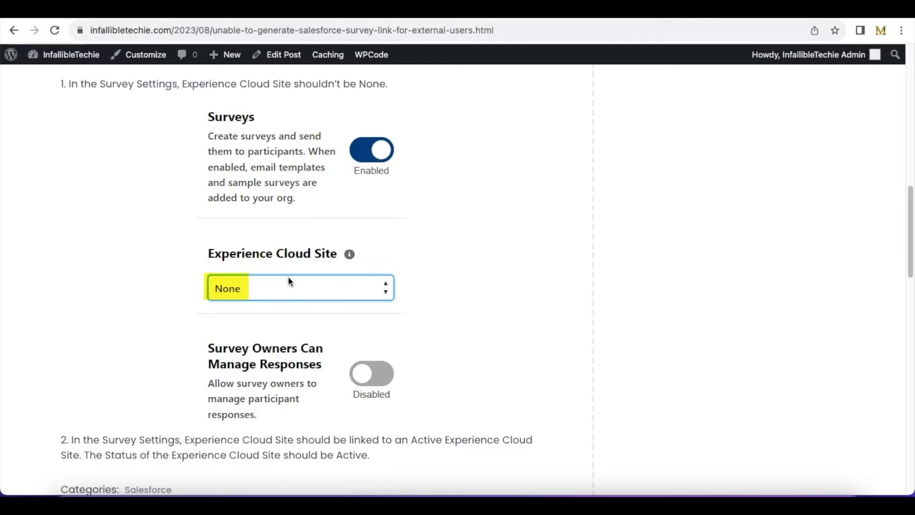
mouse_move(244, 292)
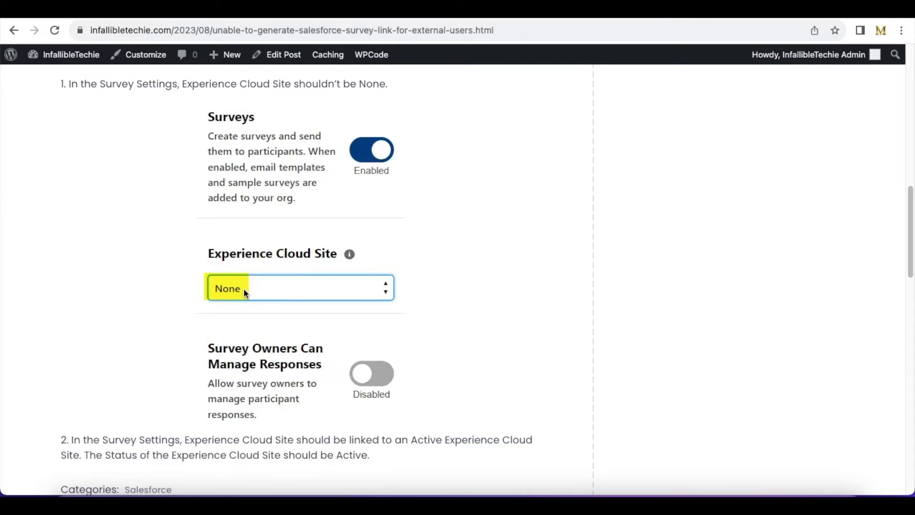
mouse_move(191, 274)
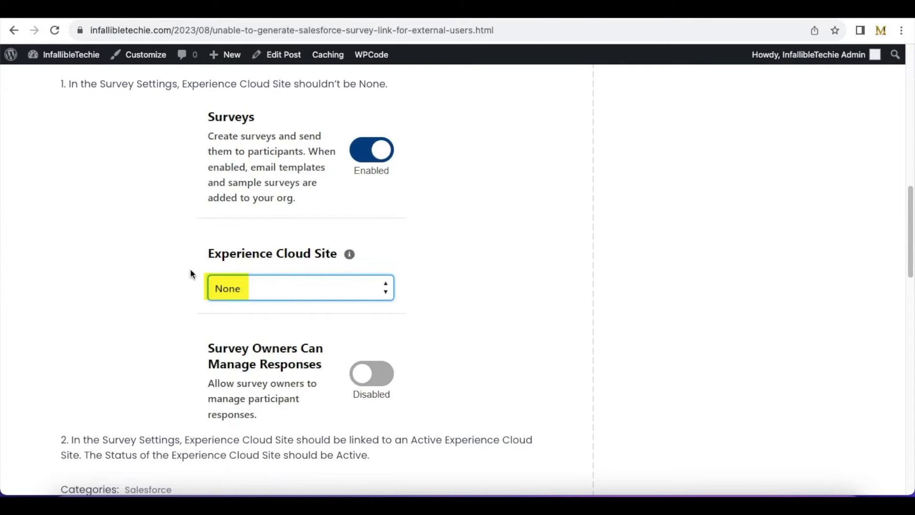
mouse_move(340, 266)
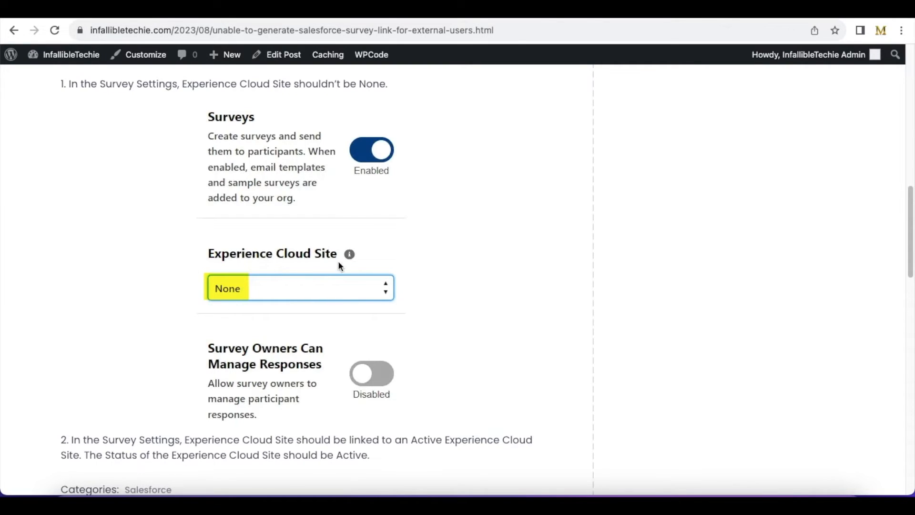
mouse_move(255, 163)
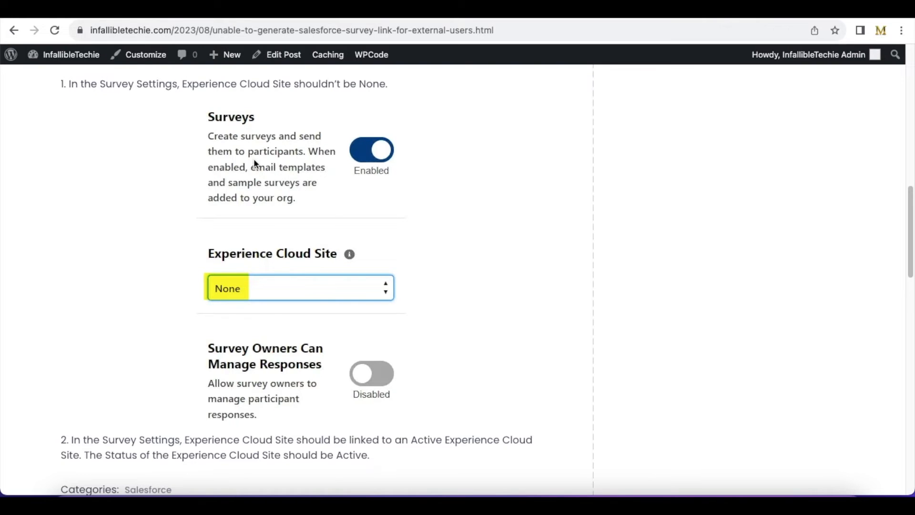
mouse_move(890, 234)
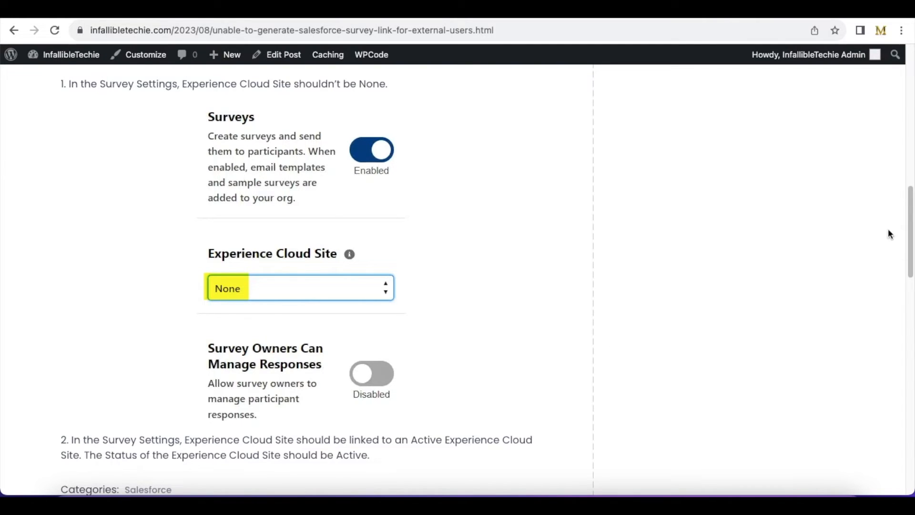
- Highlight 'Active' in step 2, then select the exception paragraph at the top
scroll("down", 3)
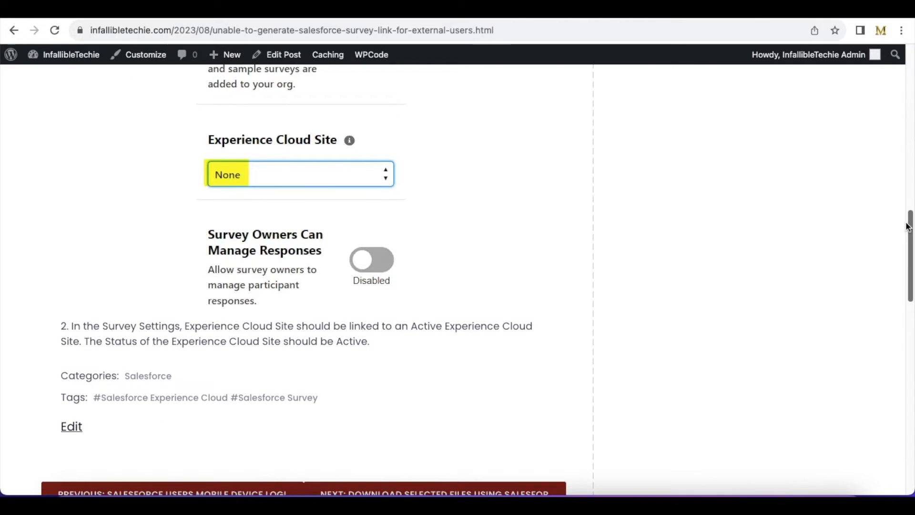
mouse_move(259, 192)
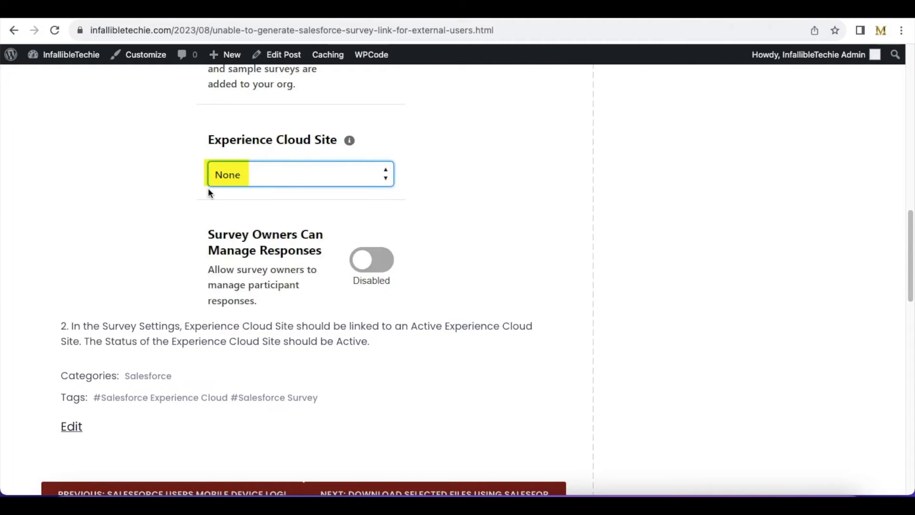
double_click(427, 326)
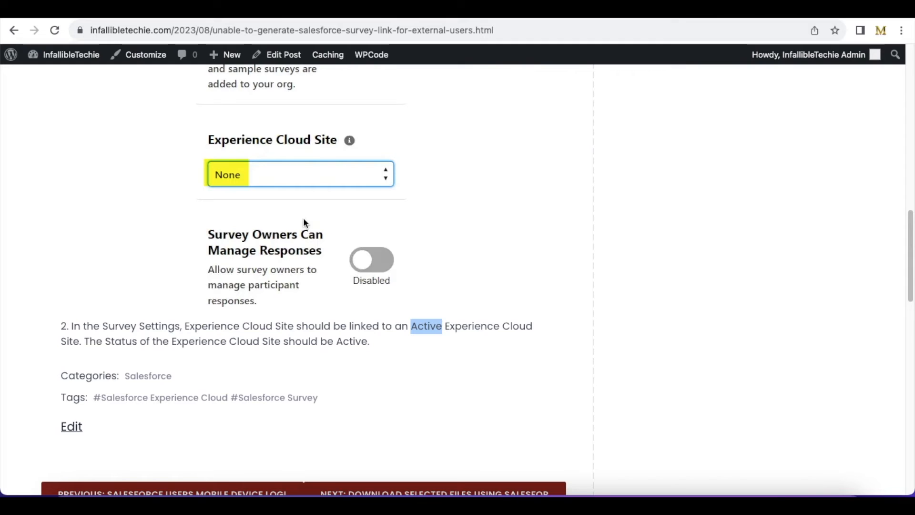
mouse_move(909, 278)
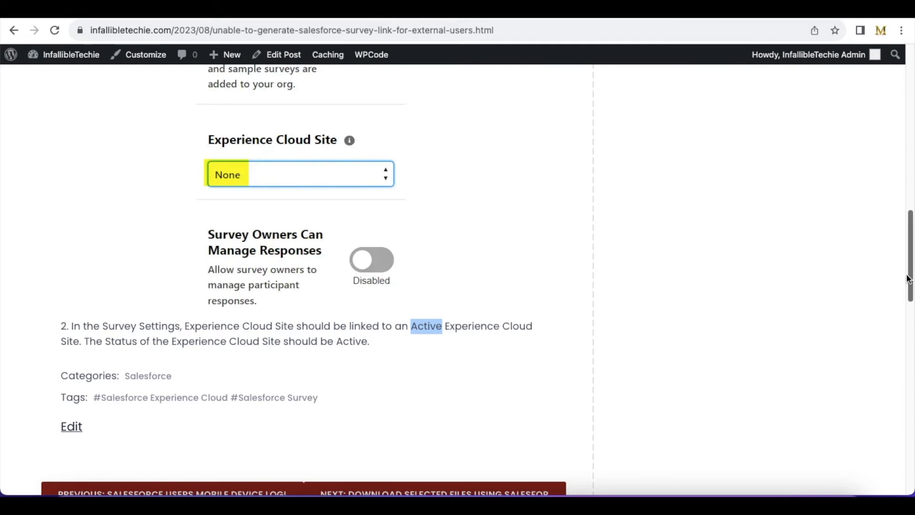
scroll("up", 3)
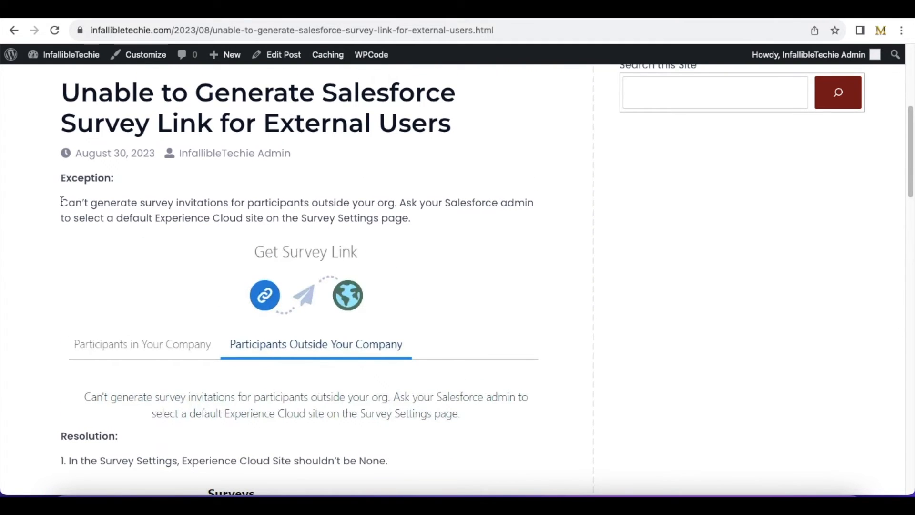
left_click_drag(61, 202, 411, 218)
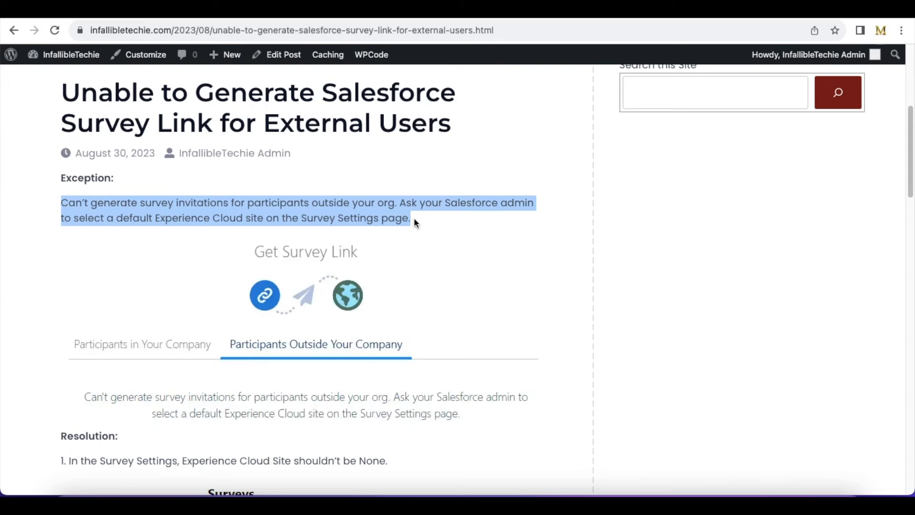